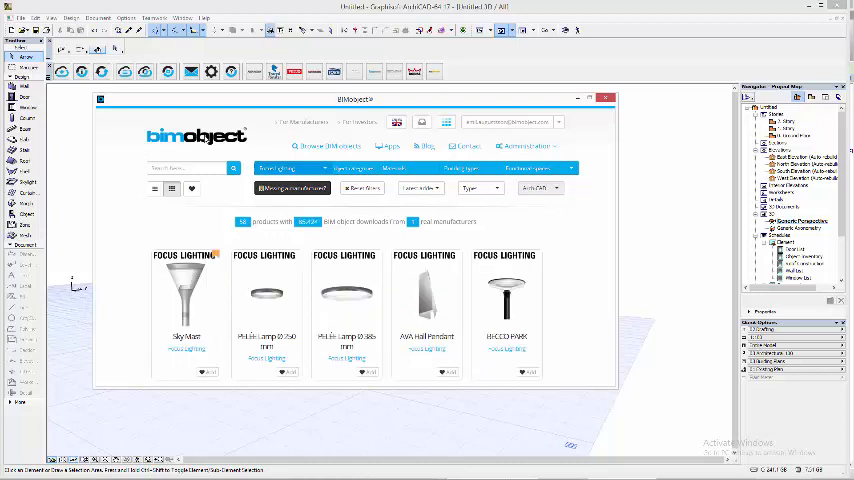
mouse_move(187, 300)
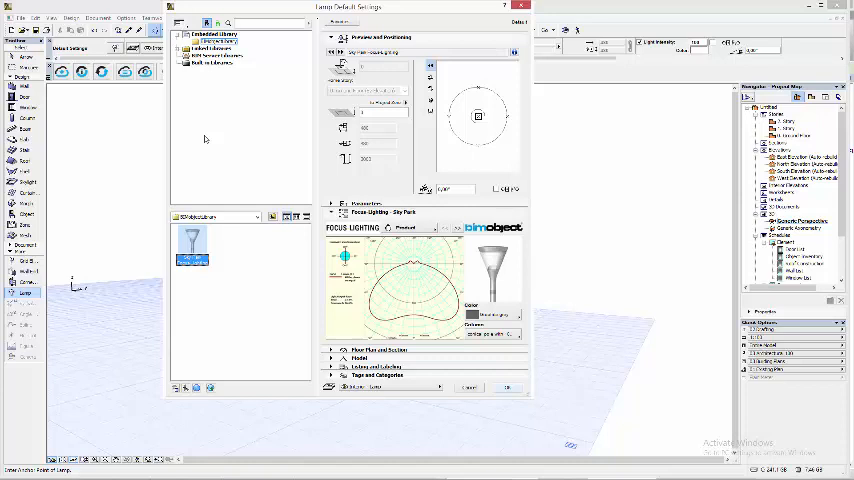
- Accept the lamp's default settings and place the SkyMast lamp in the 3D view
click(499, 386)
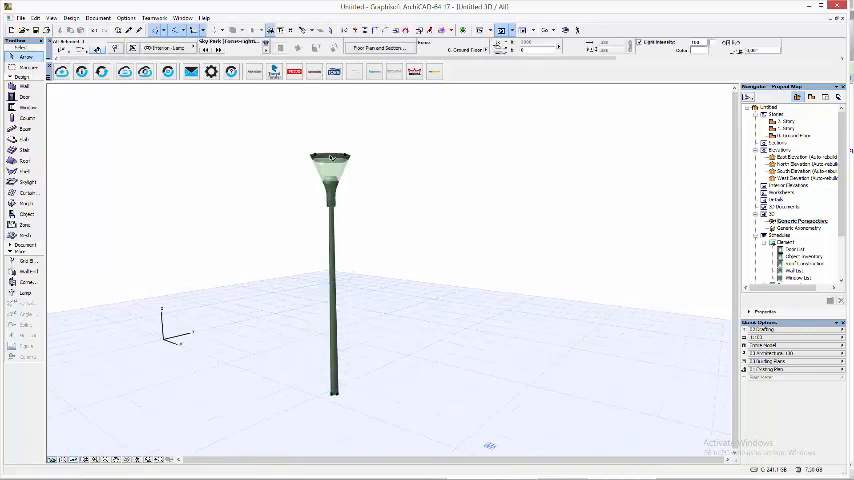
- Select the placed Sky Park street lamp in the 3D view
click(332, 165)
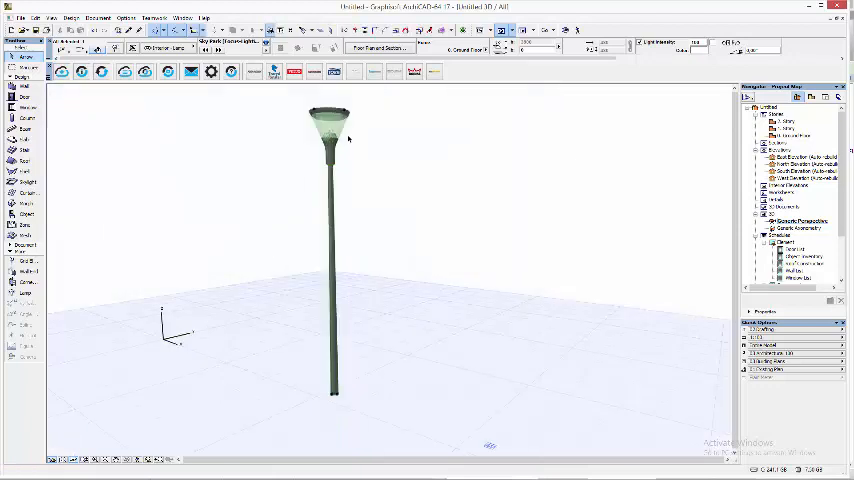
mouse_move(388, 207)
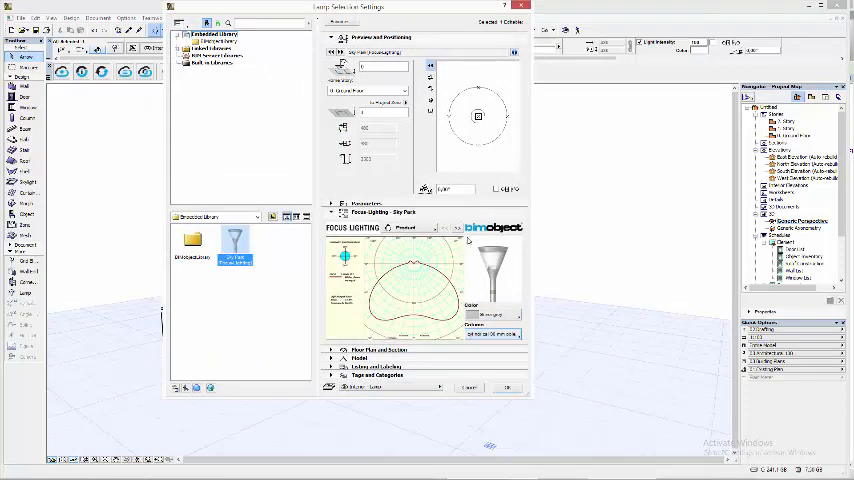
- Pick a different colour or variant option for the lamp in the BIMobject panel
click(423, 227)
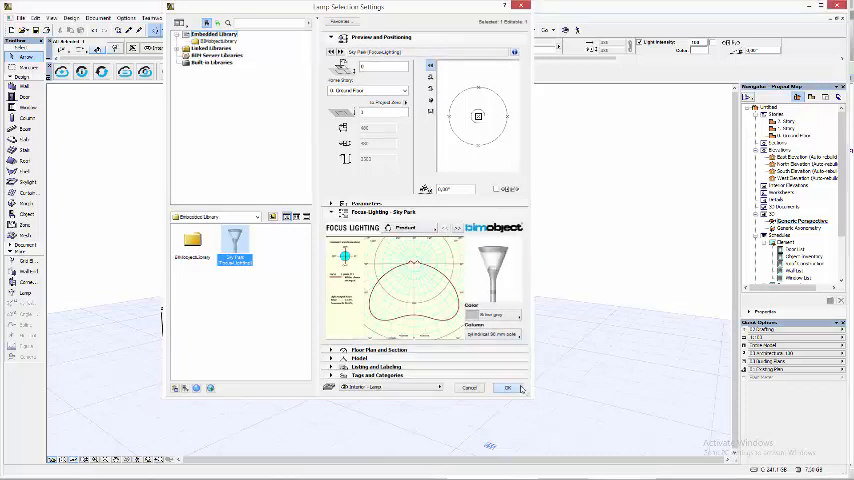
- Apply the changed lamp settings and orbit the view to inspect the light grey lamp
click(504, 388)
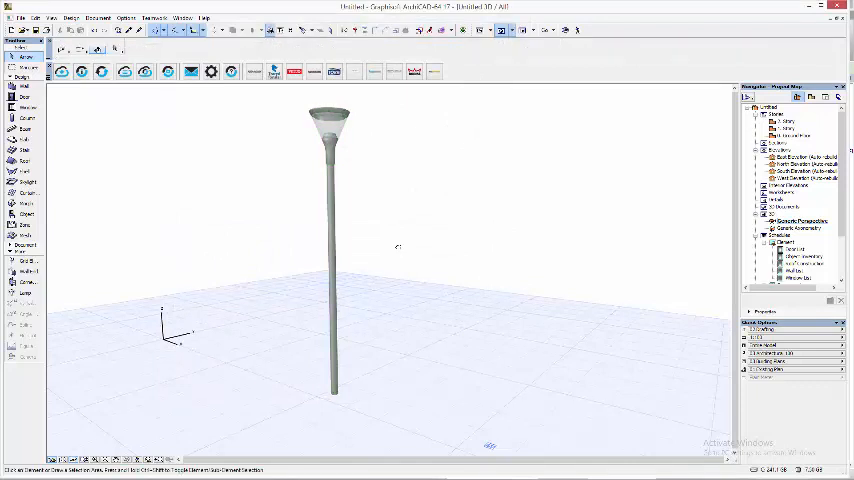
drag(397, 247, 365, 282)
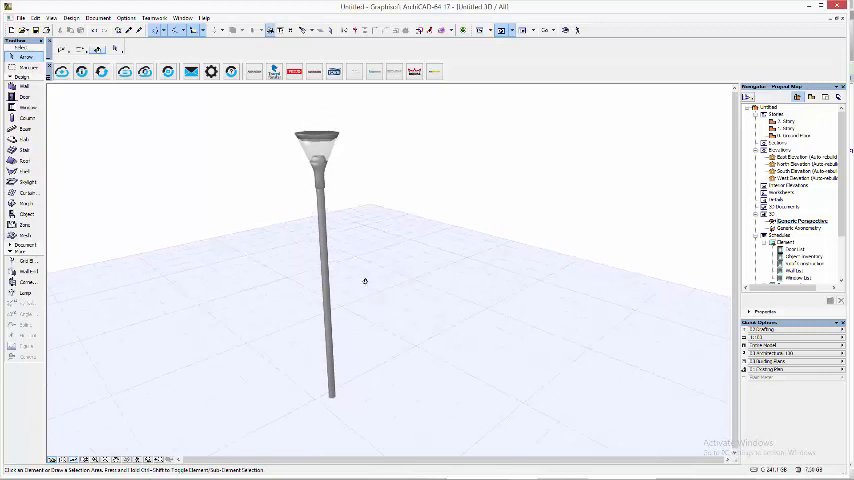